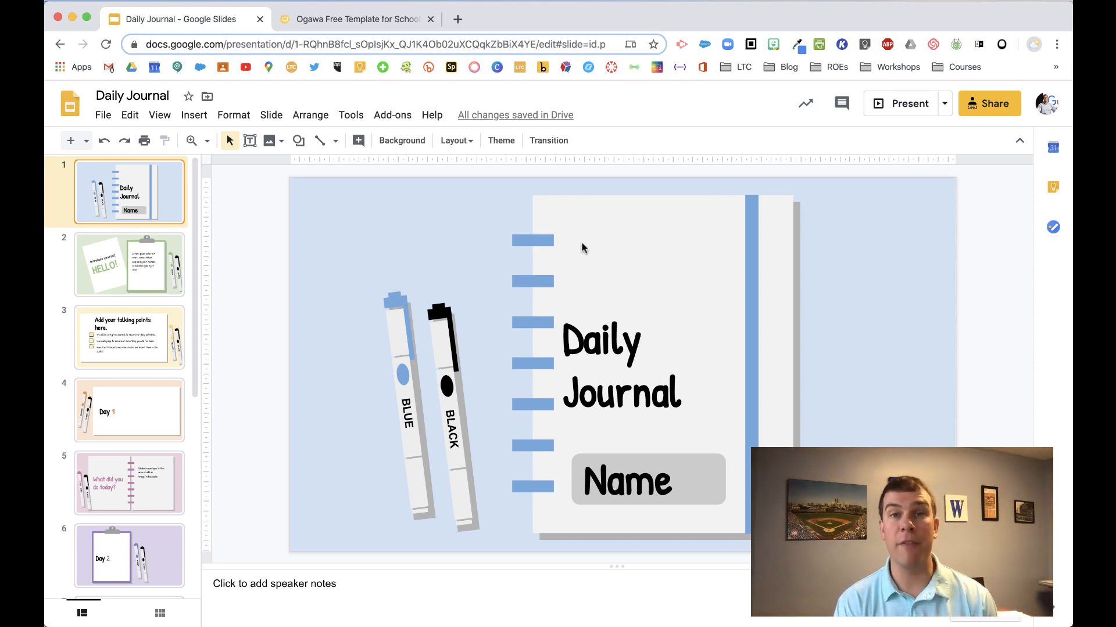
- Review the Ogawa template page, then browse the SlidesMania home page template gallery
left_click(352, 19)
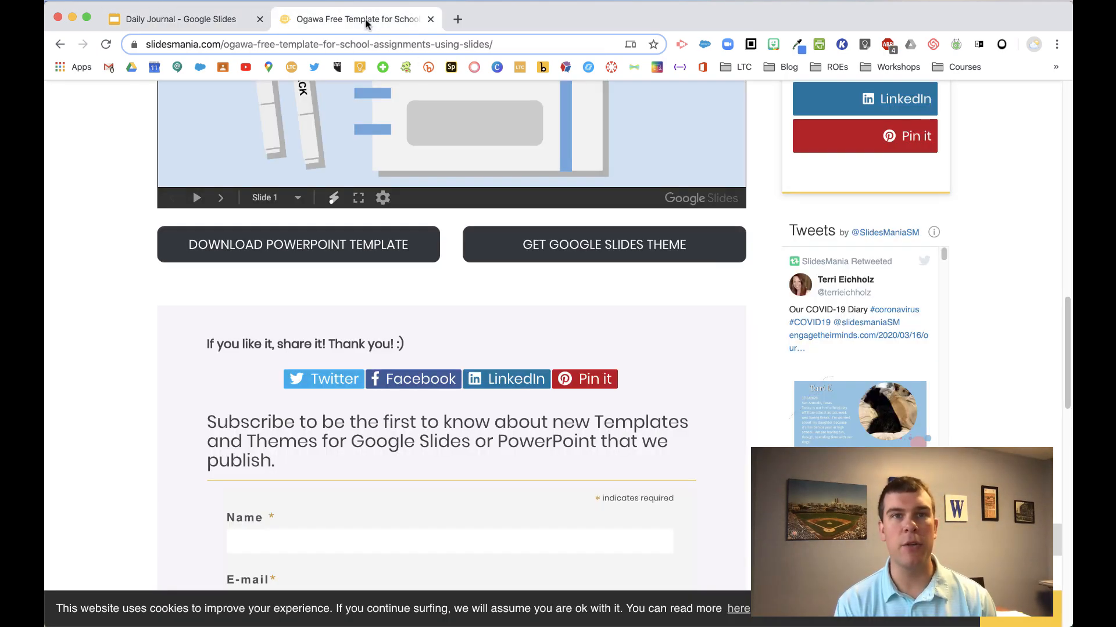
scroll("up", 3)
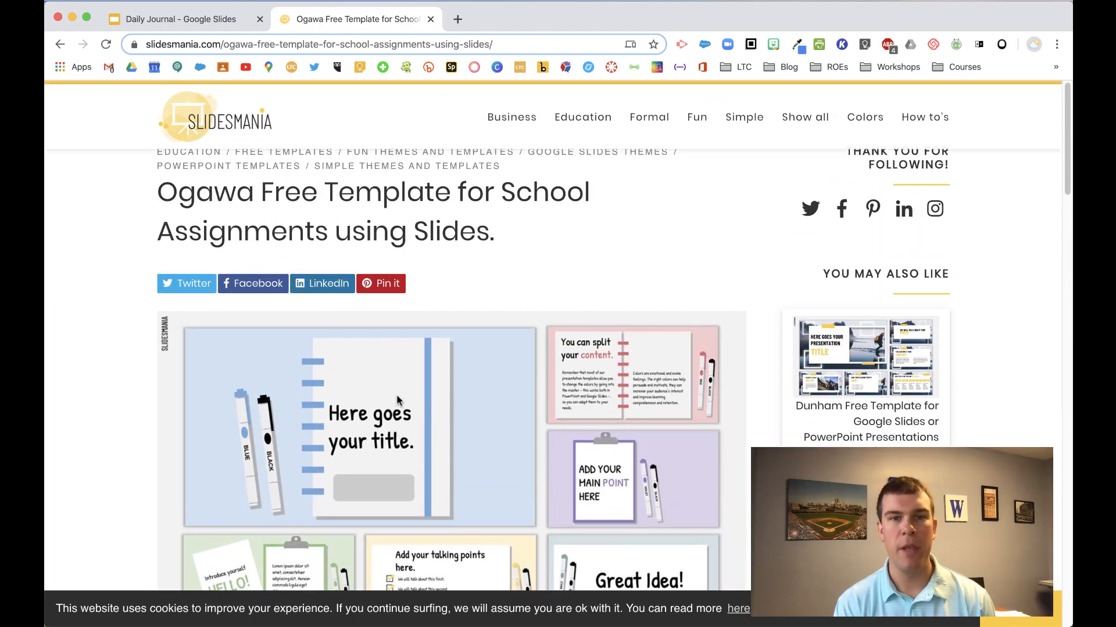
scroll("down", 3)
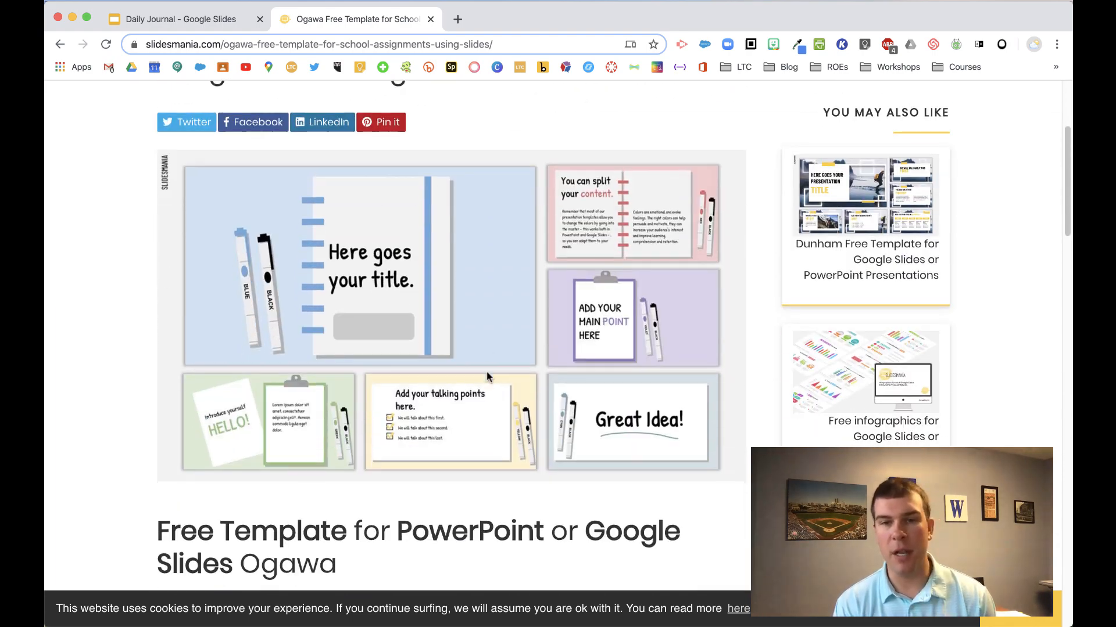
left_click(238, 128)
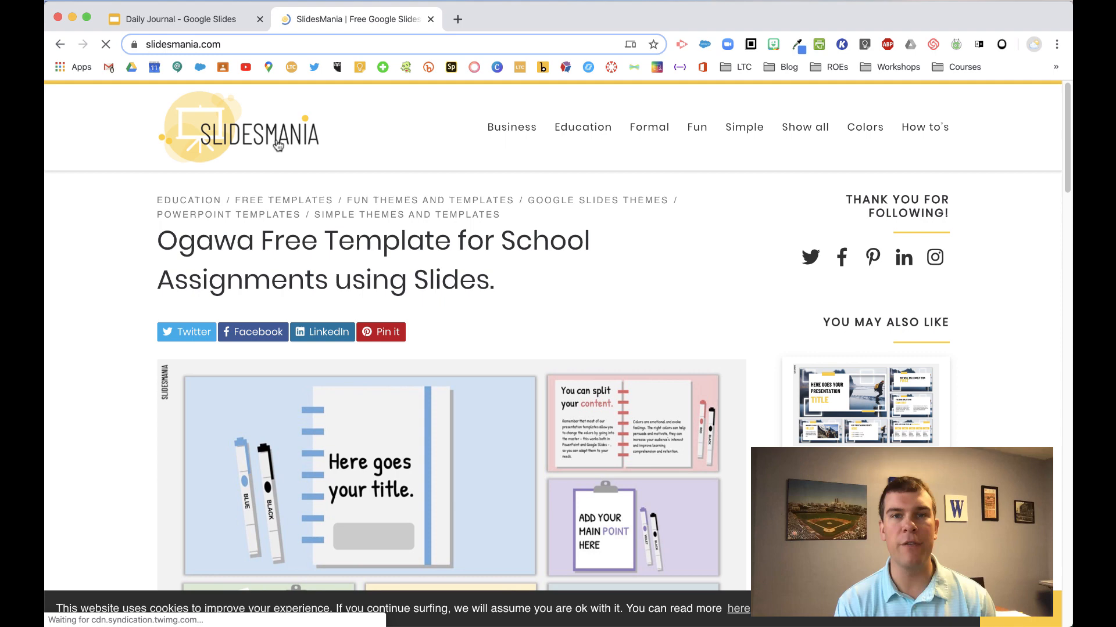
left_click(238, 128)
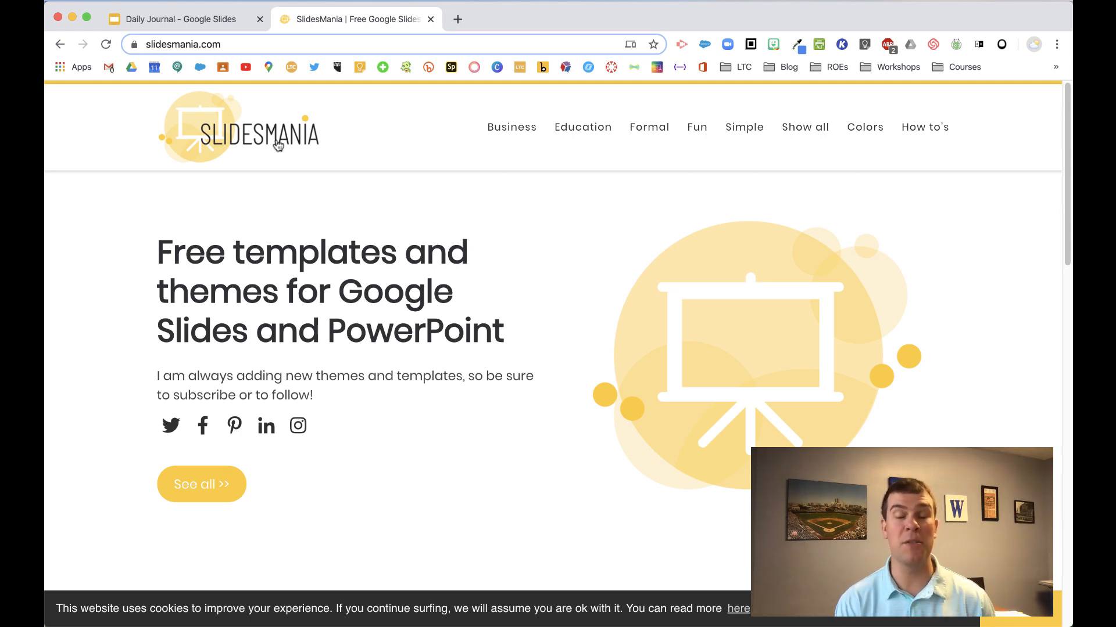
scroll("down", 3)
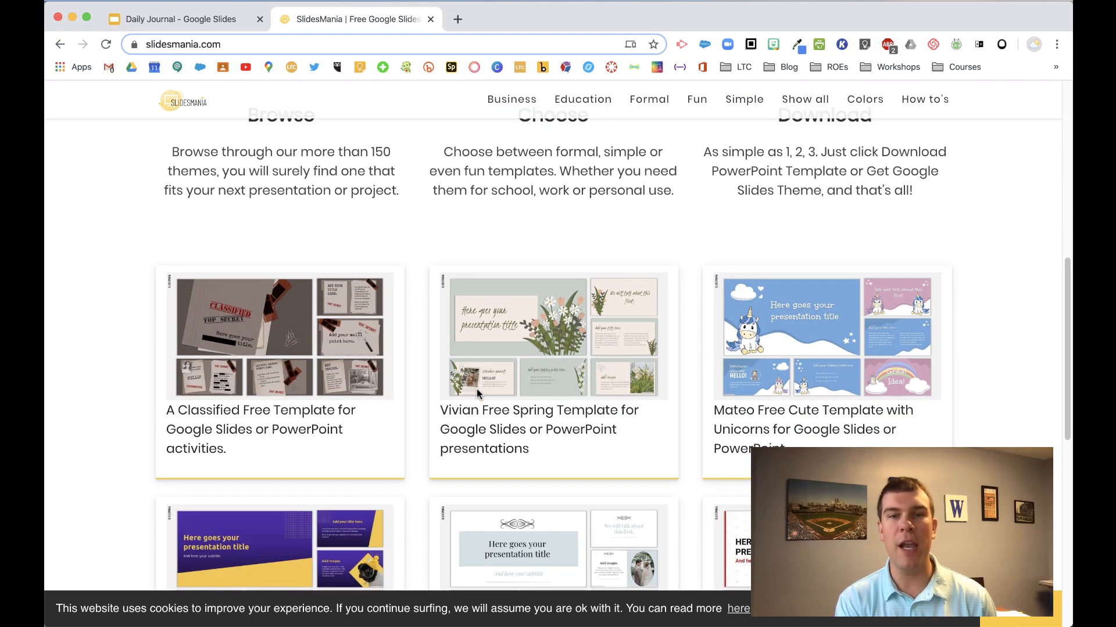
scroll("down", 3)
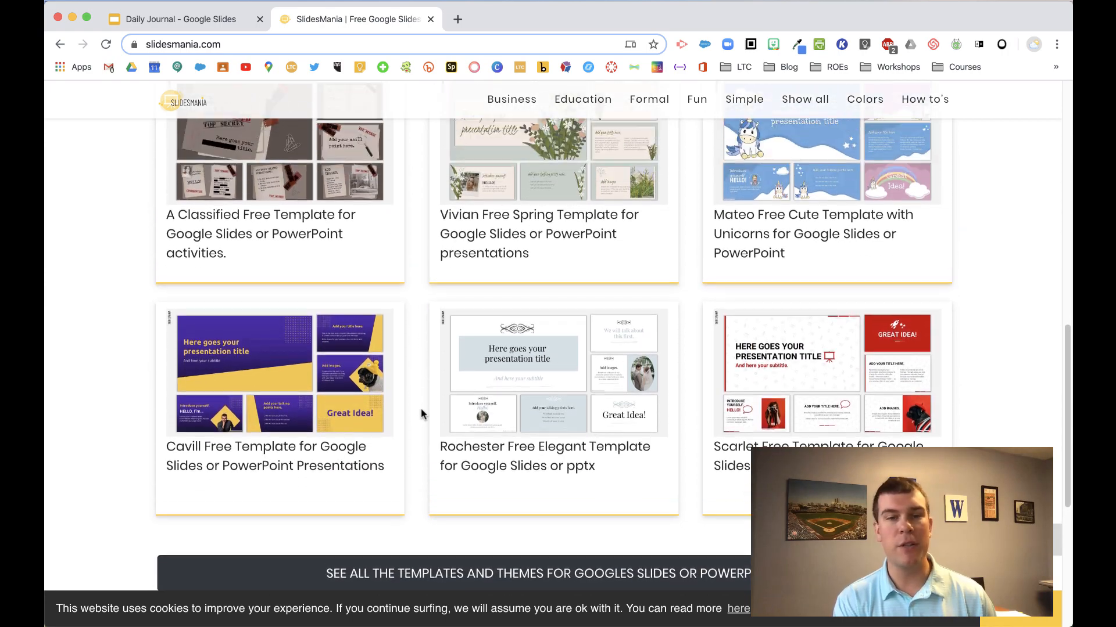
scroll("up", 3)
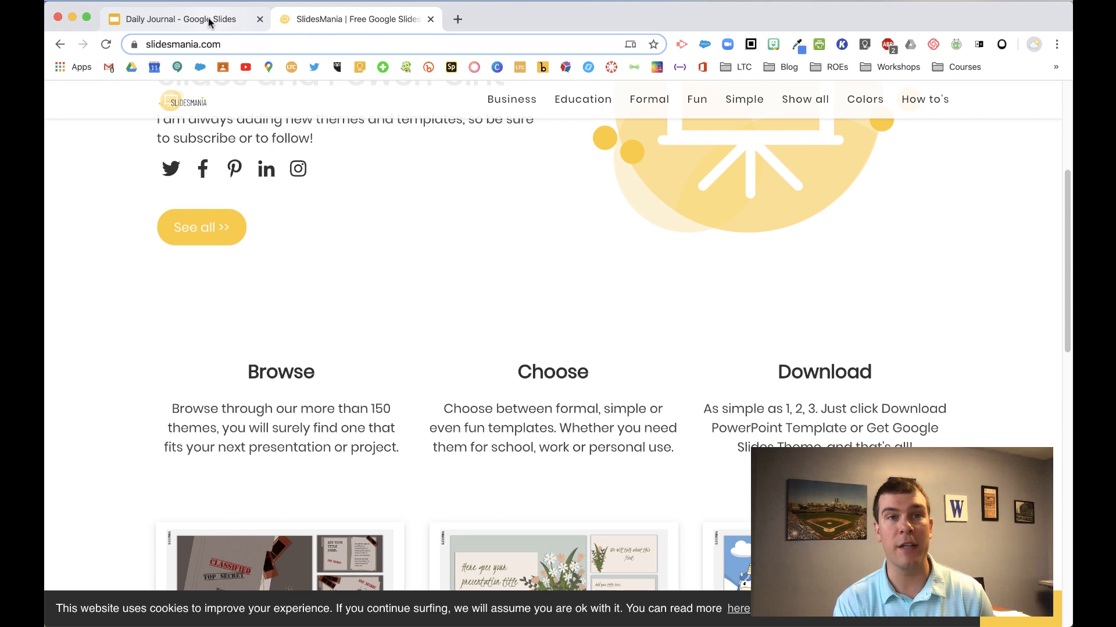
- Return to the Daily Journal deck and view slide 2, Introduce yourself
left_click(178, 19)
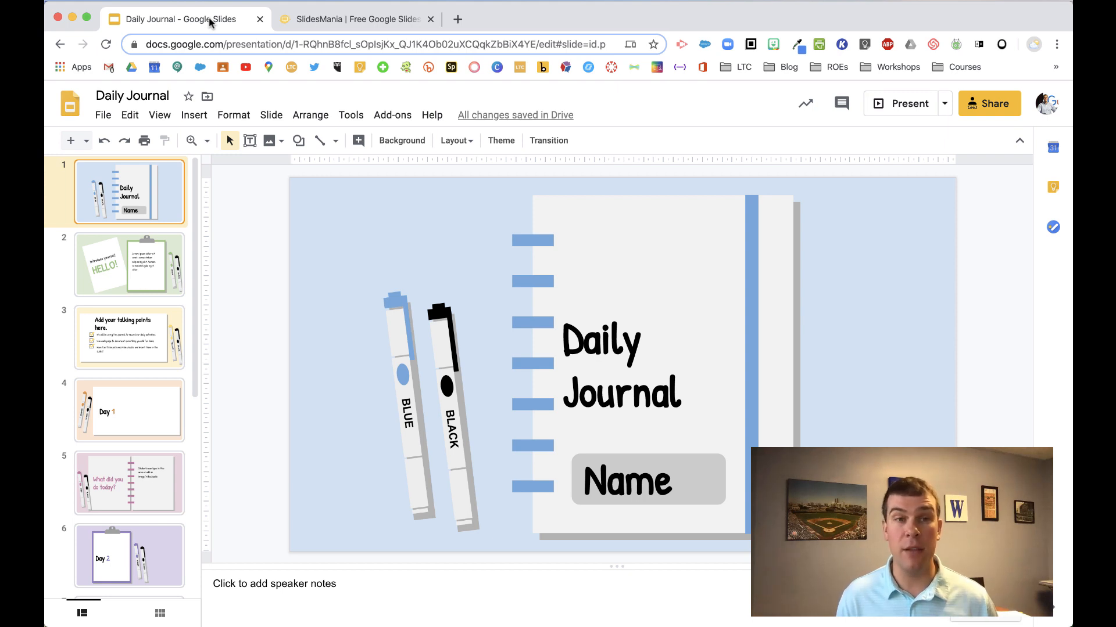
mouse_move(650, 352)
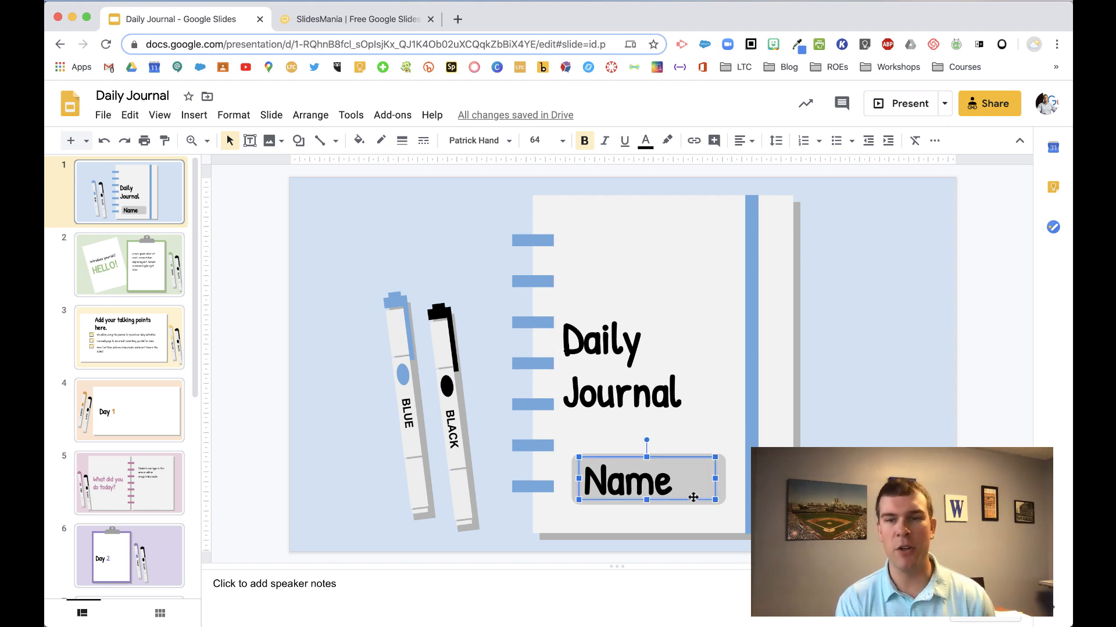
mouse_move(156, 286)
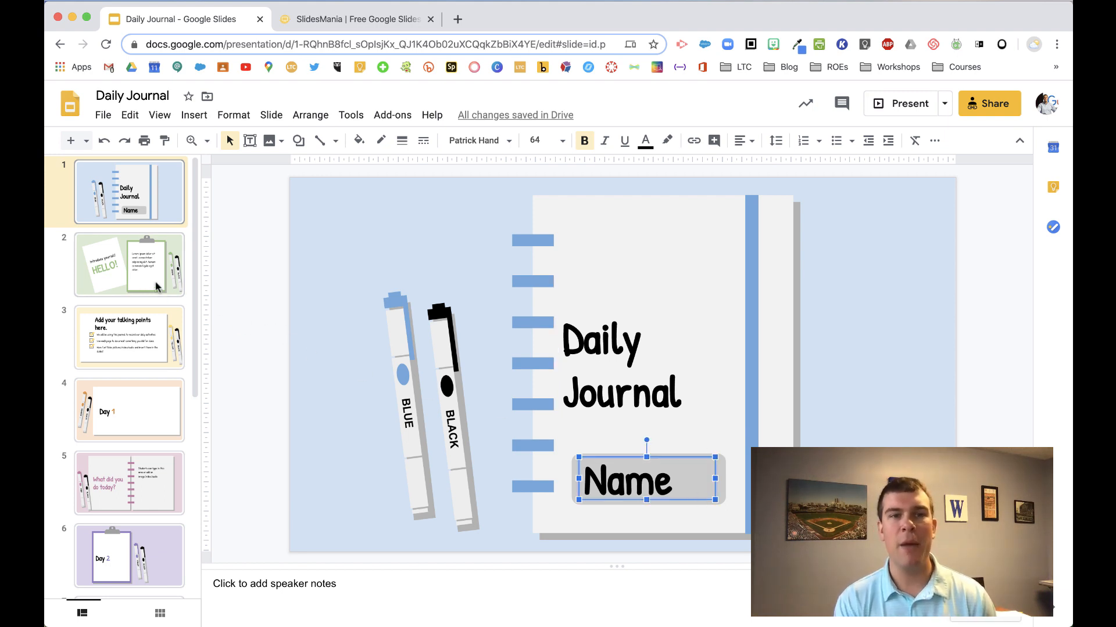
left_click(129, 264)
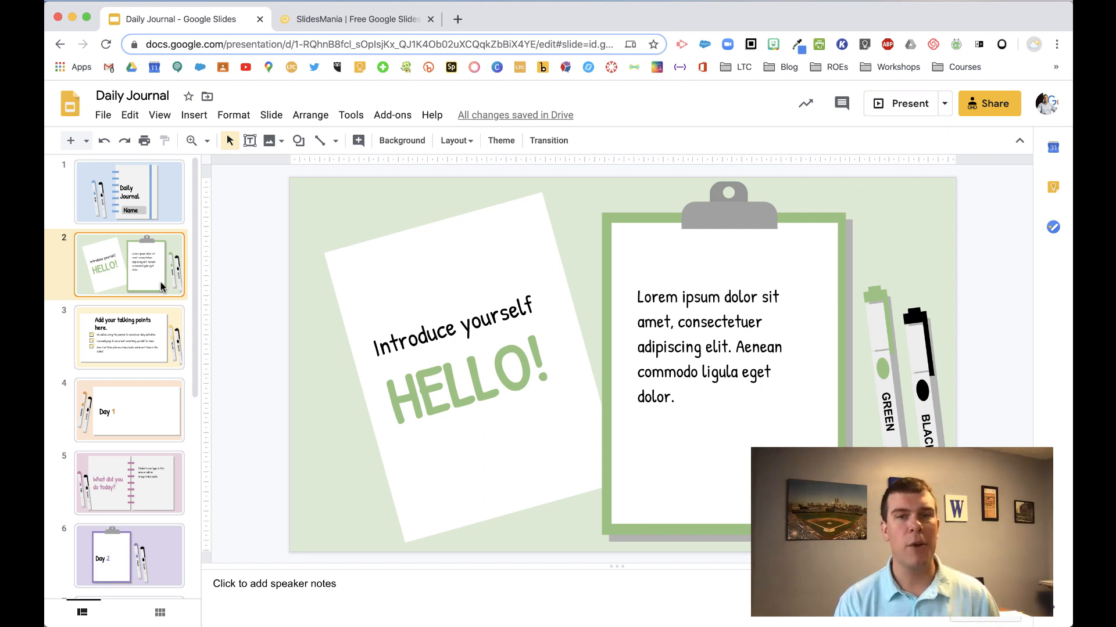
- Page through the talking points, Day 1 and journal prompt slides up to slide 9
left_click(129, 336)
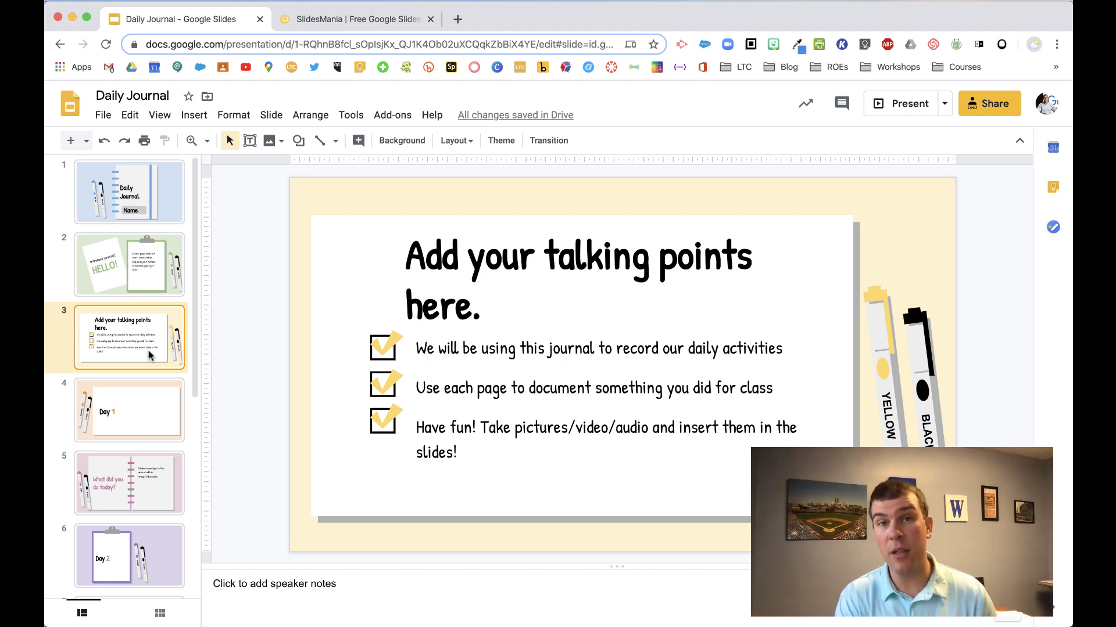
left_click(129, 410)
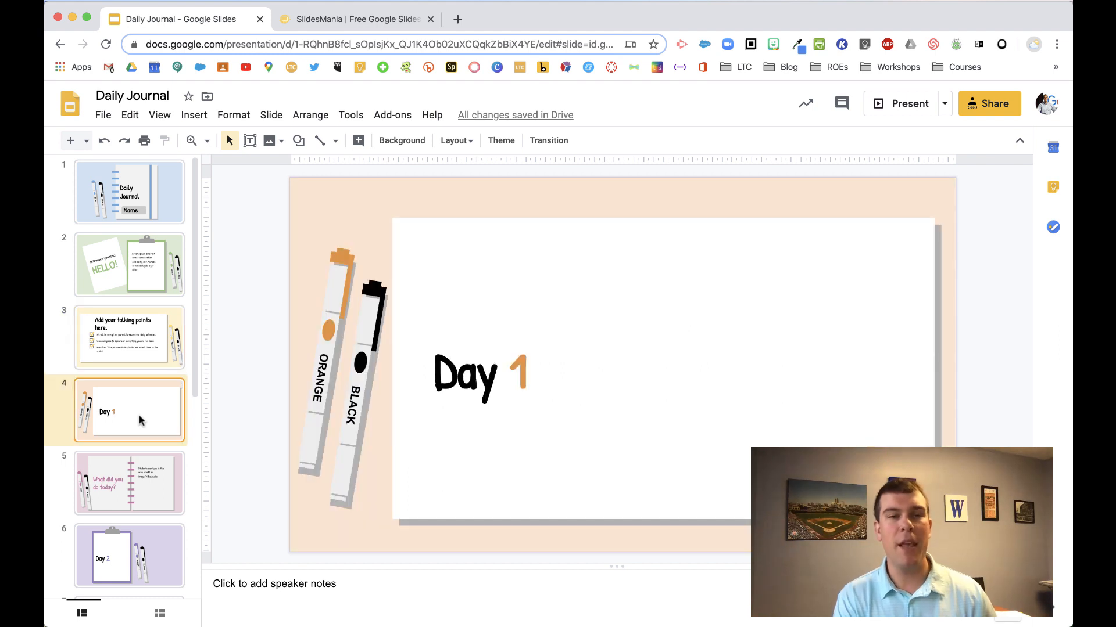
mouse_move(136, 484)
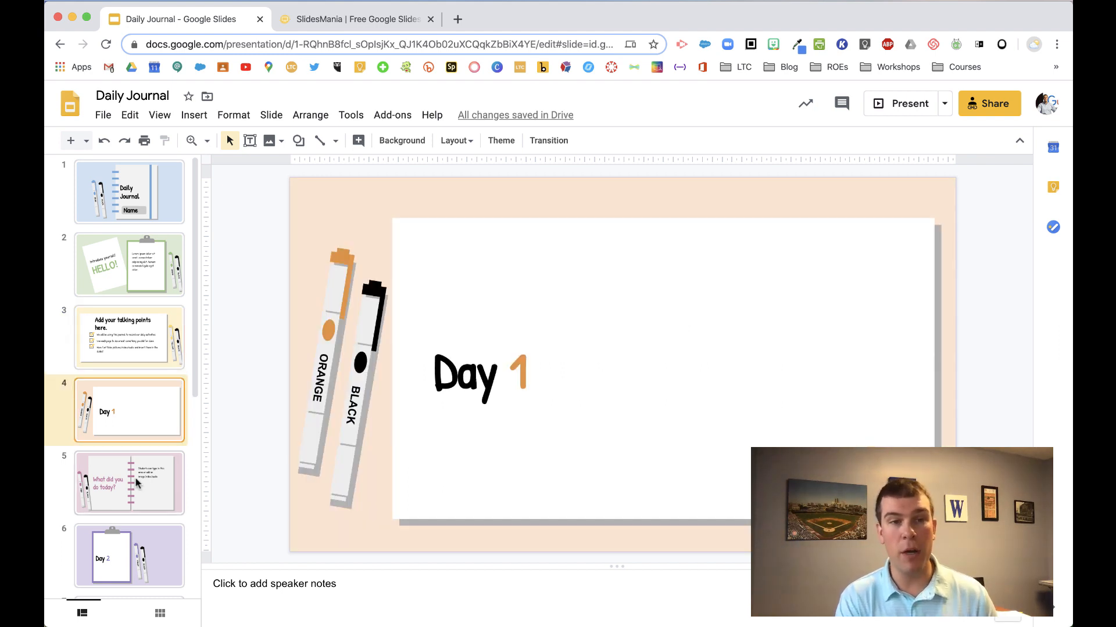
left_click(129, 483)
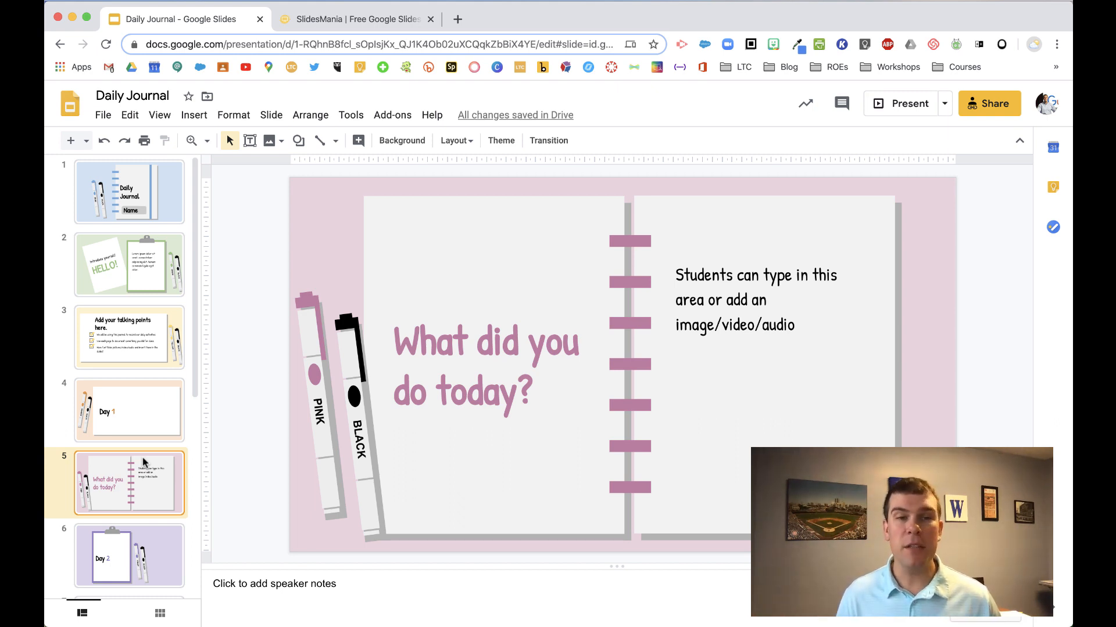
scroll("down", 3)
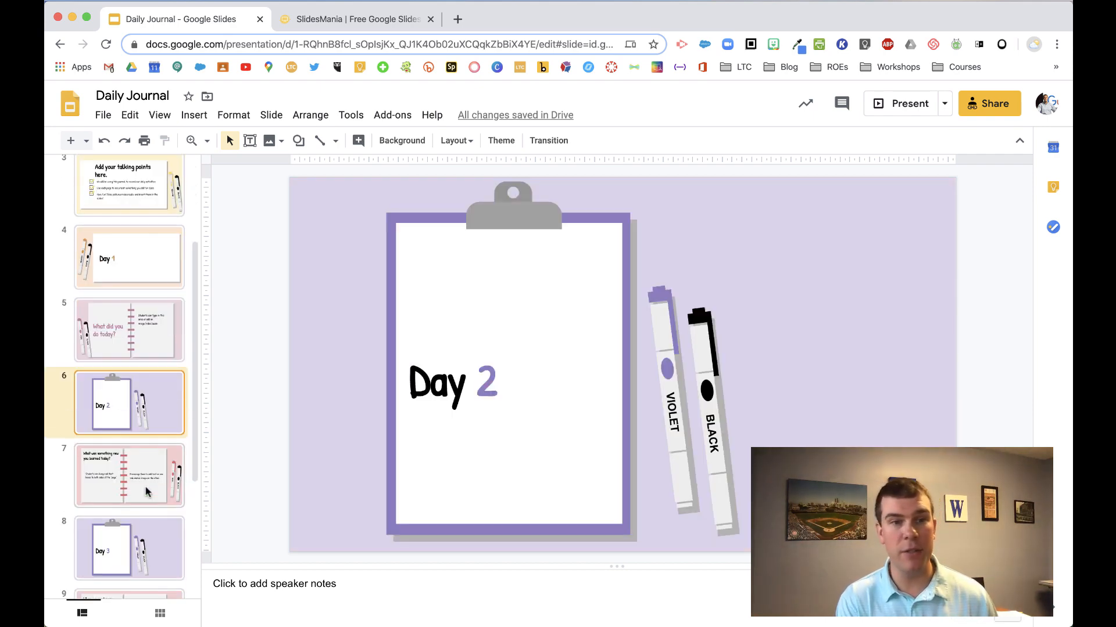
left_click(129, 475)
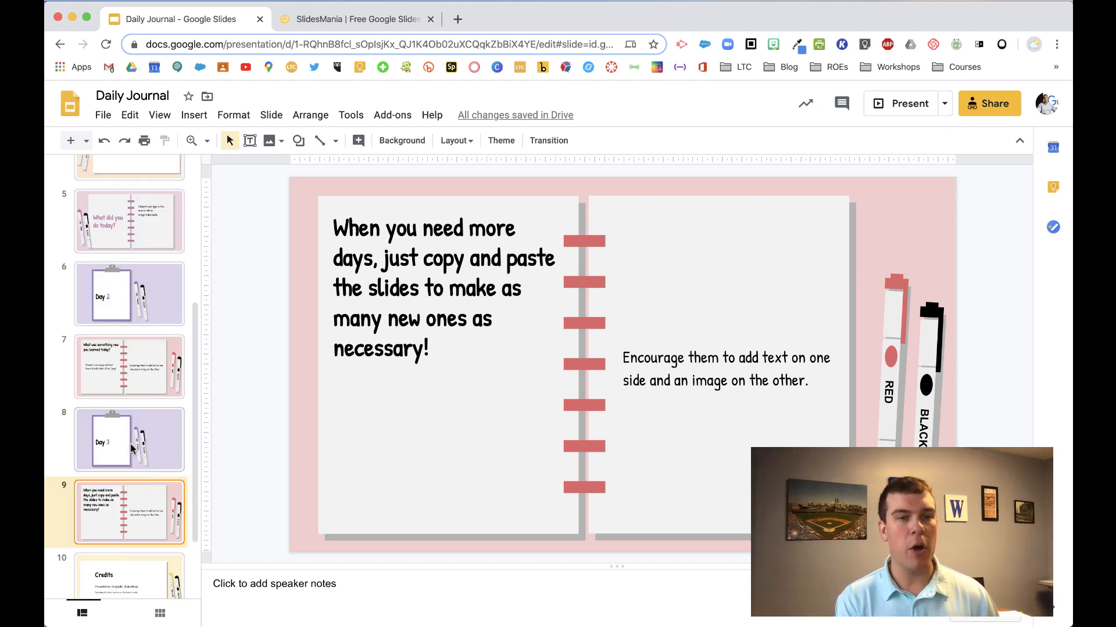
- Select the Day 3 and copy-and-paste tip slides and duplicate both
left_click(129, 440)
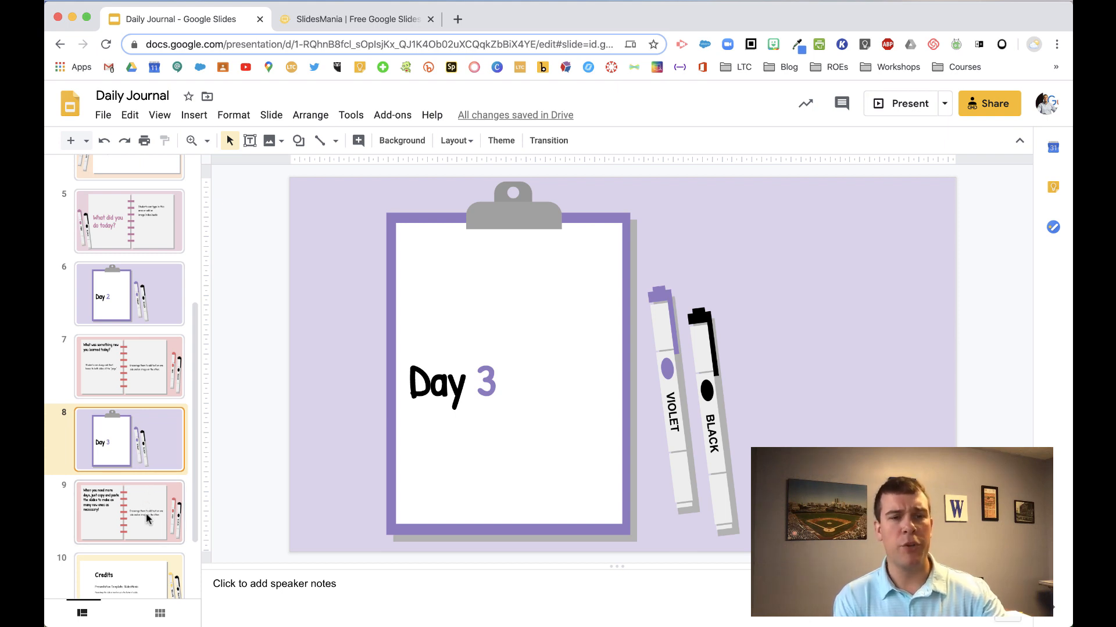
left_click(129, 512)
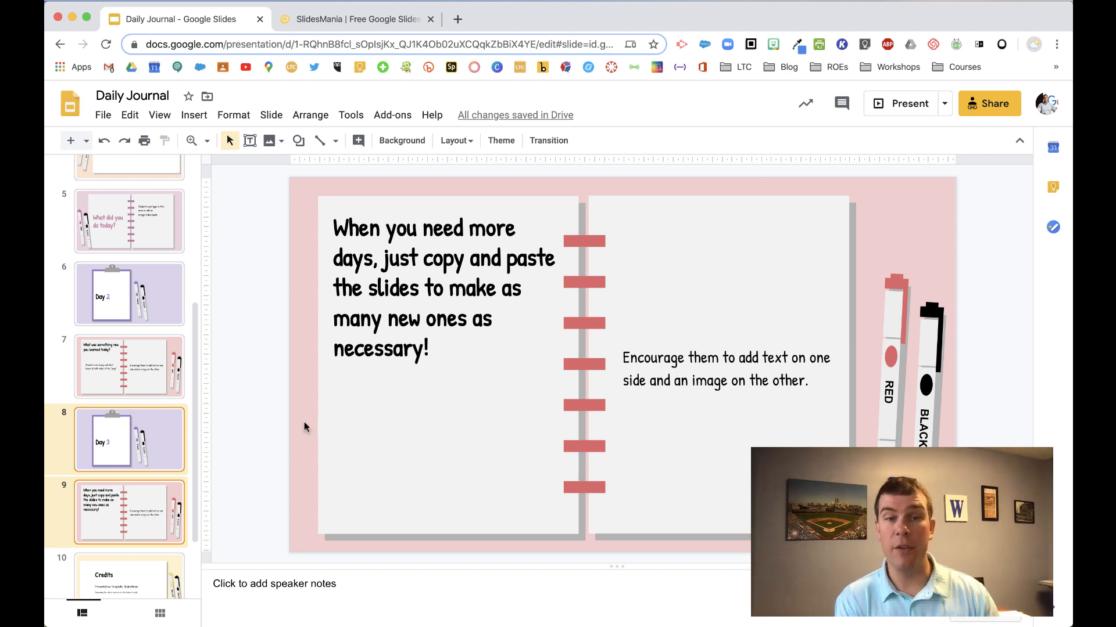
right_click(129, 439)
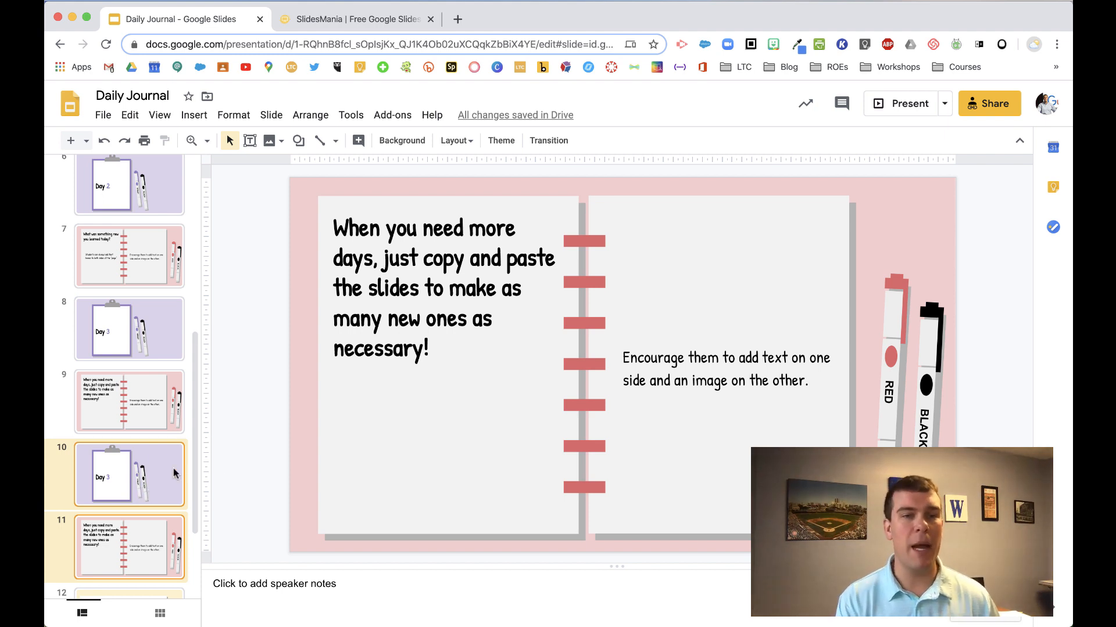
left_click(129, 475)
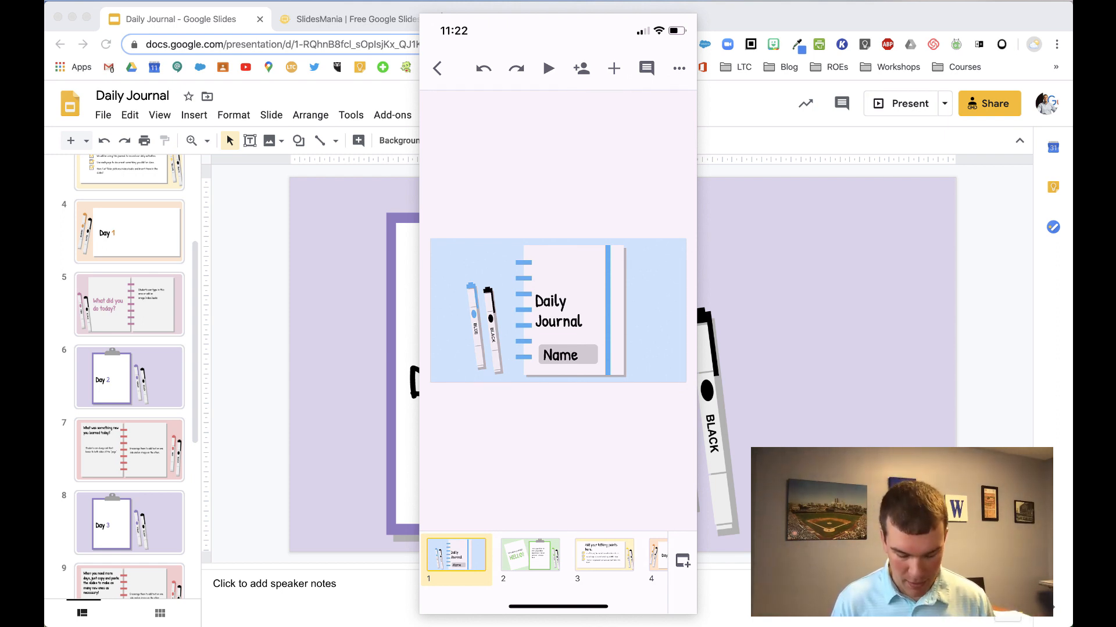
- In the phone app, view the HELLO! introduction slide of Daily Journal
left_click(530, 556)
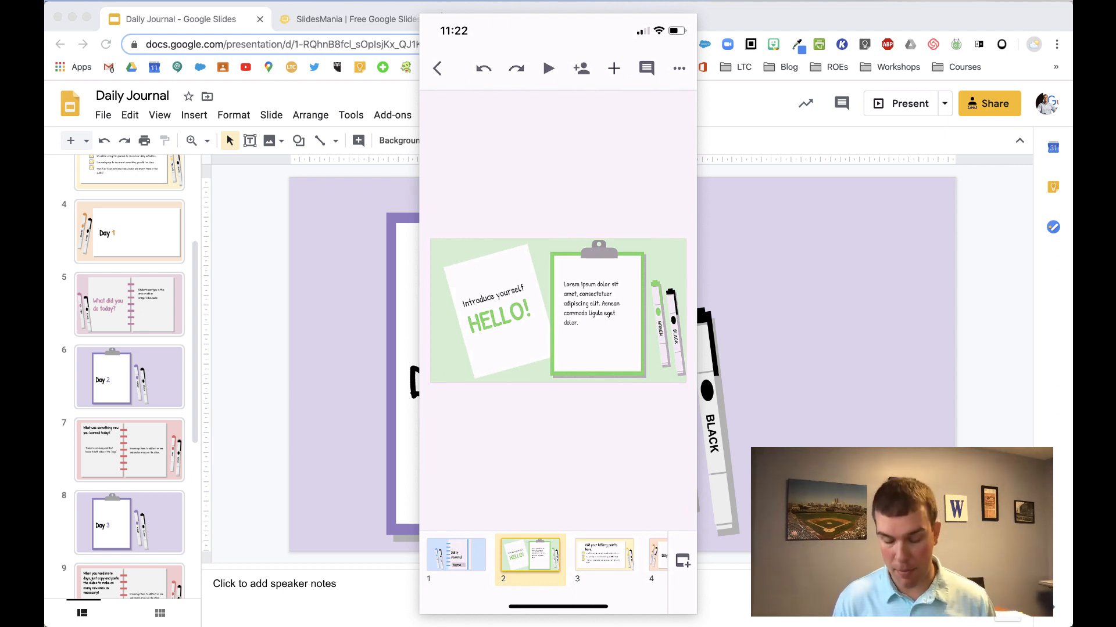
- Insert an image from the phone camera by taking a selfie and using it
left_click(613, 69)
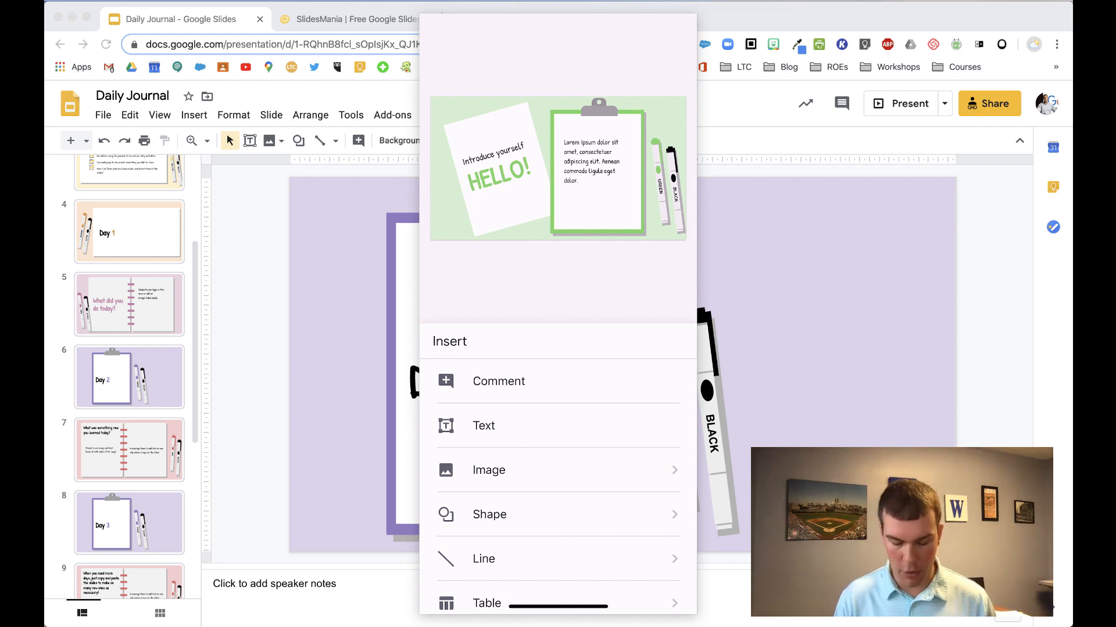
left_click(488, 469)
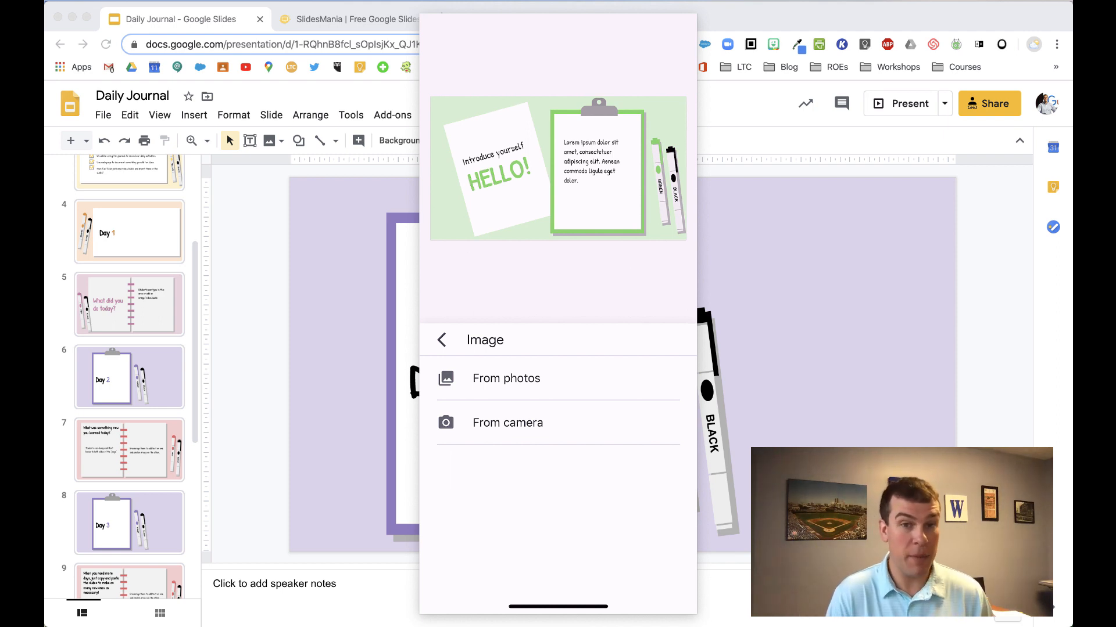
left_click(507, 456)
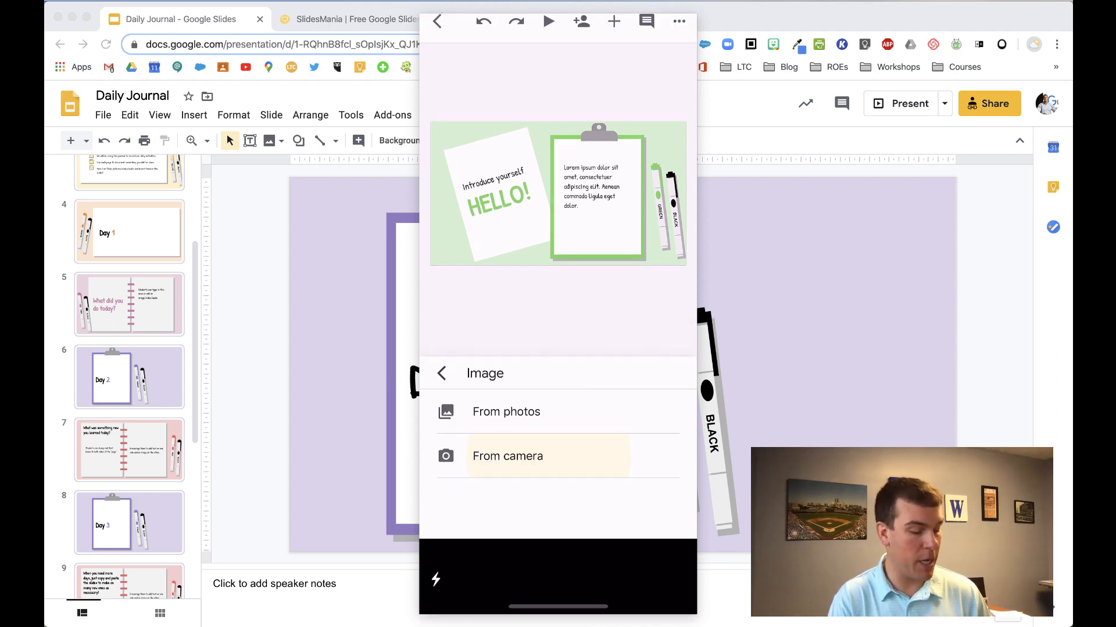
left_click(507, 456)
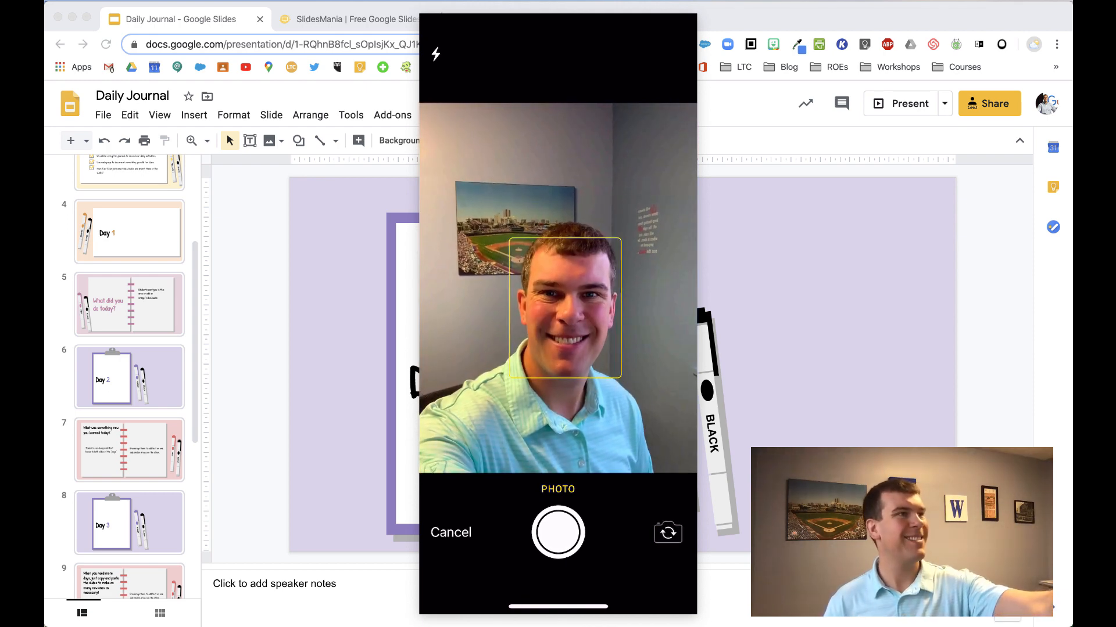
left_click(558, 532)
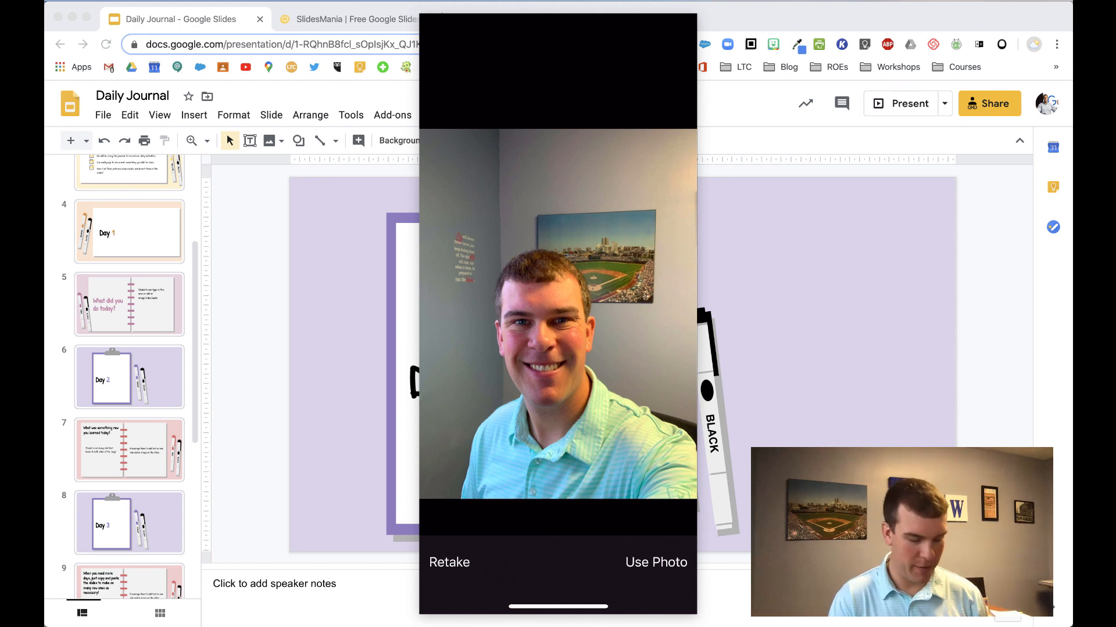
left_click(655, 563)
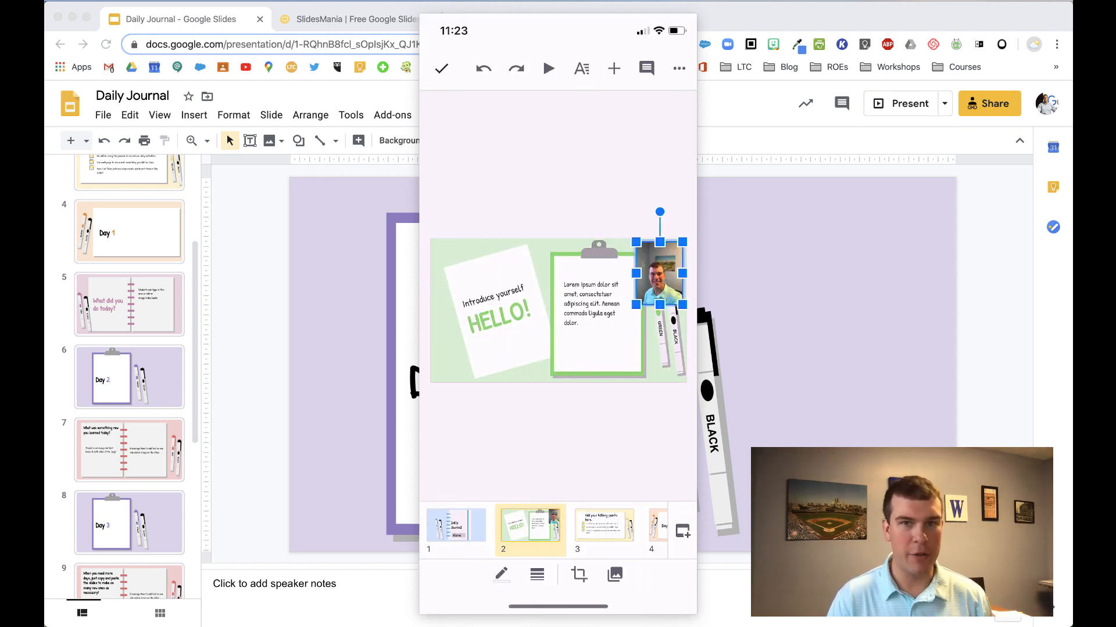